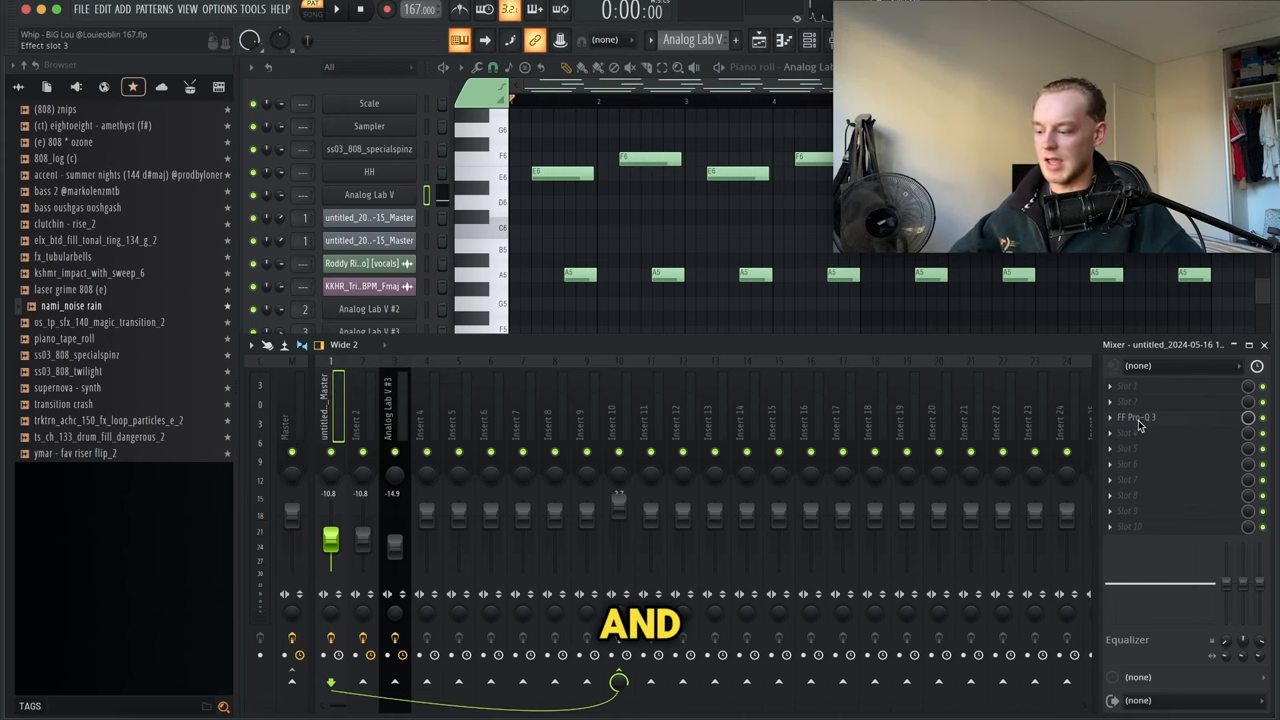
Select mixer Insert 2 to load Pro-Q 3 and route it to insert 10
left_click(1137, 417)
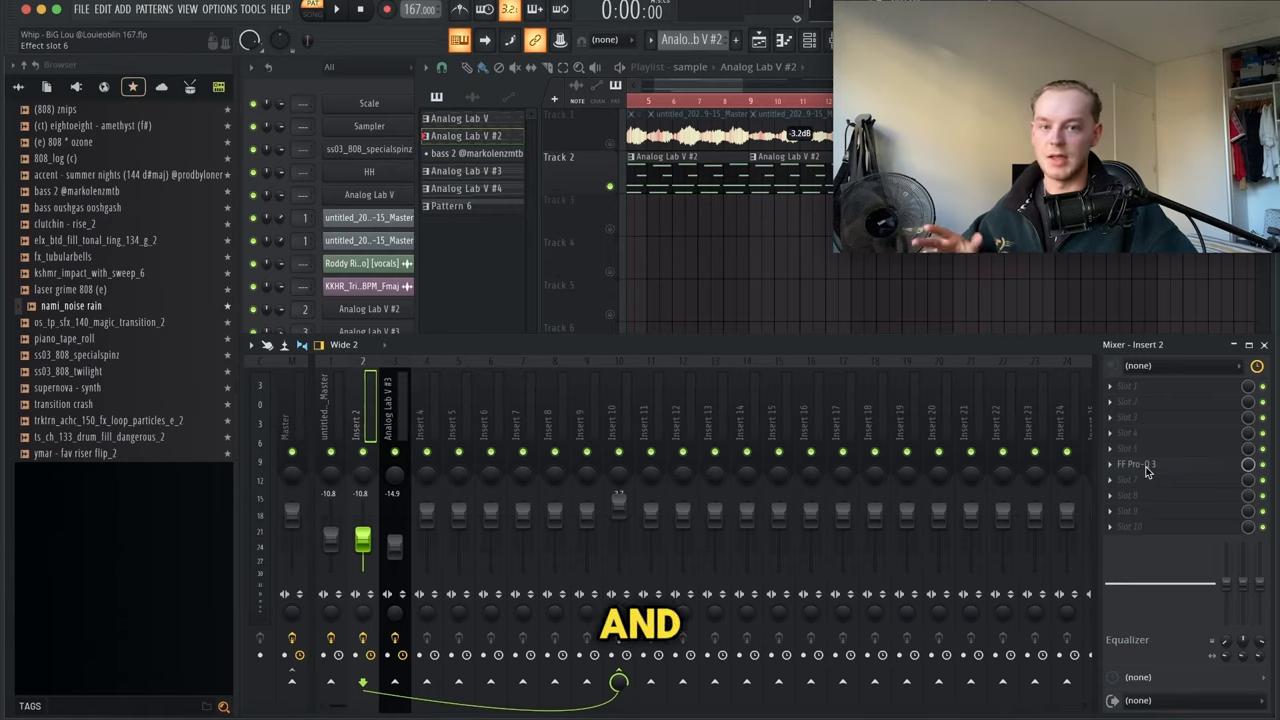
left_click(1135, 463)
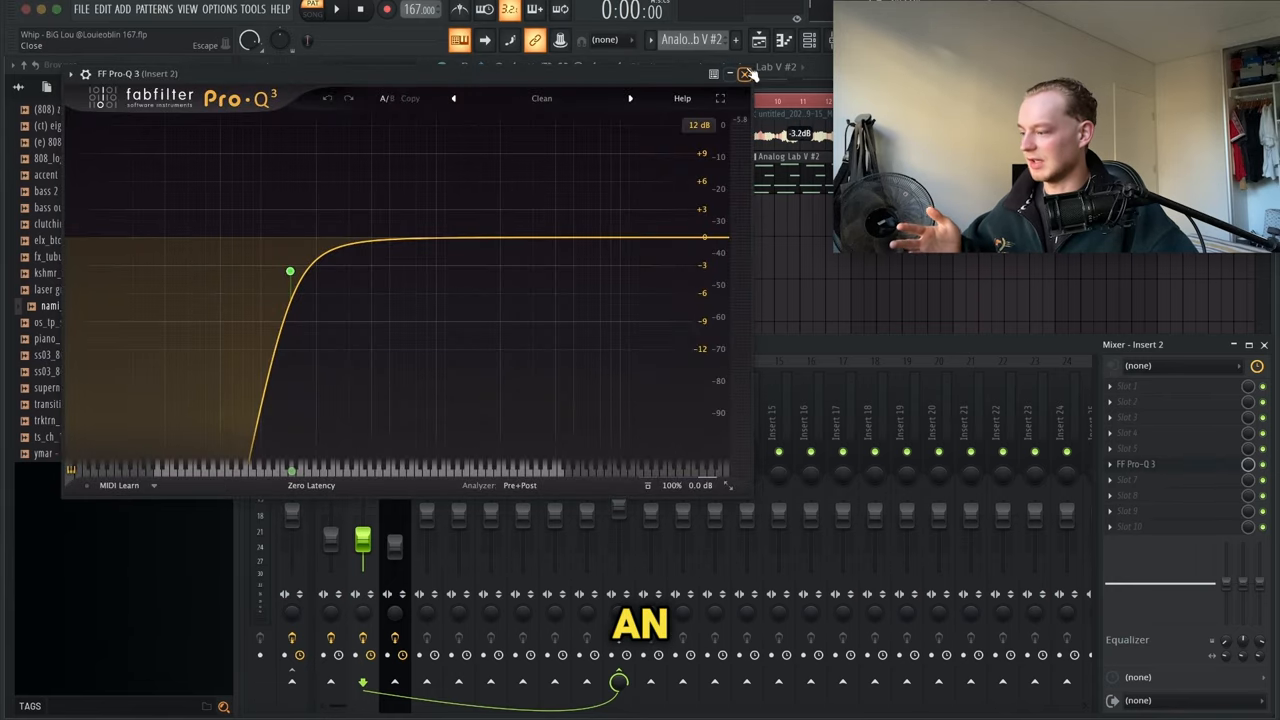
left_click(745, 74)
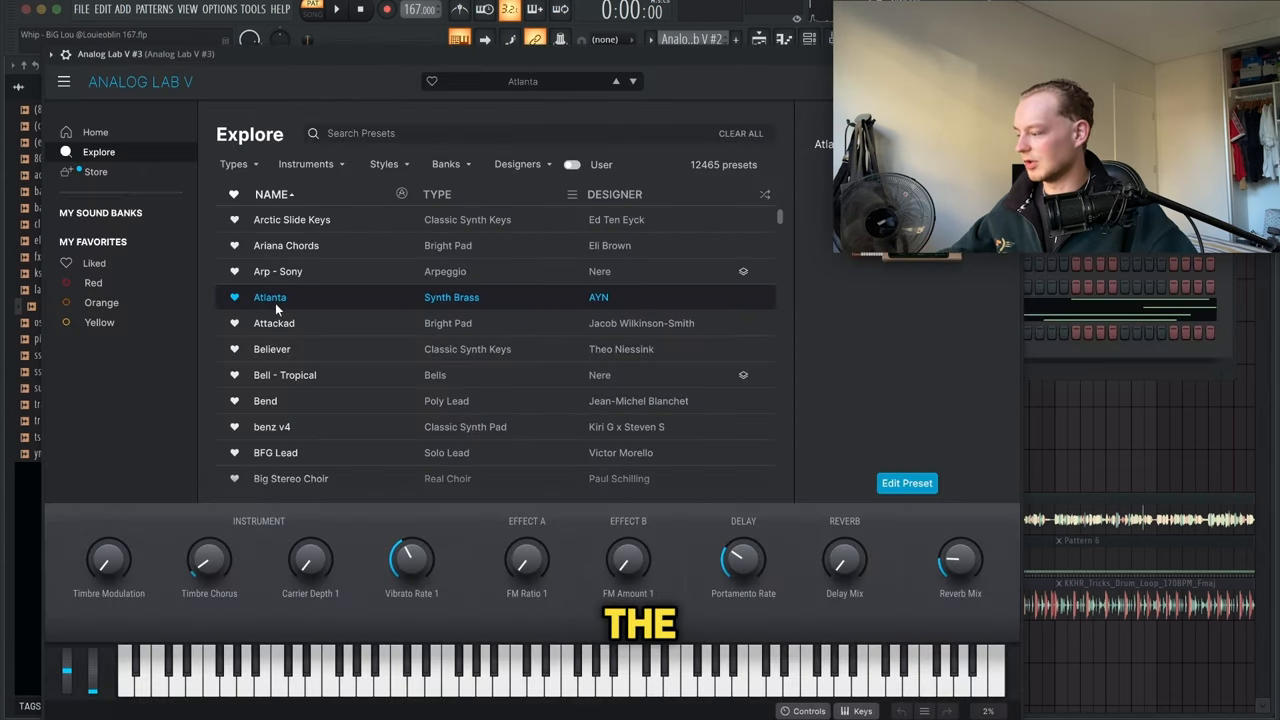
Choose the Atlanta synth brass preset in Analog Lab V #3
left_click(277, 271)
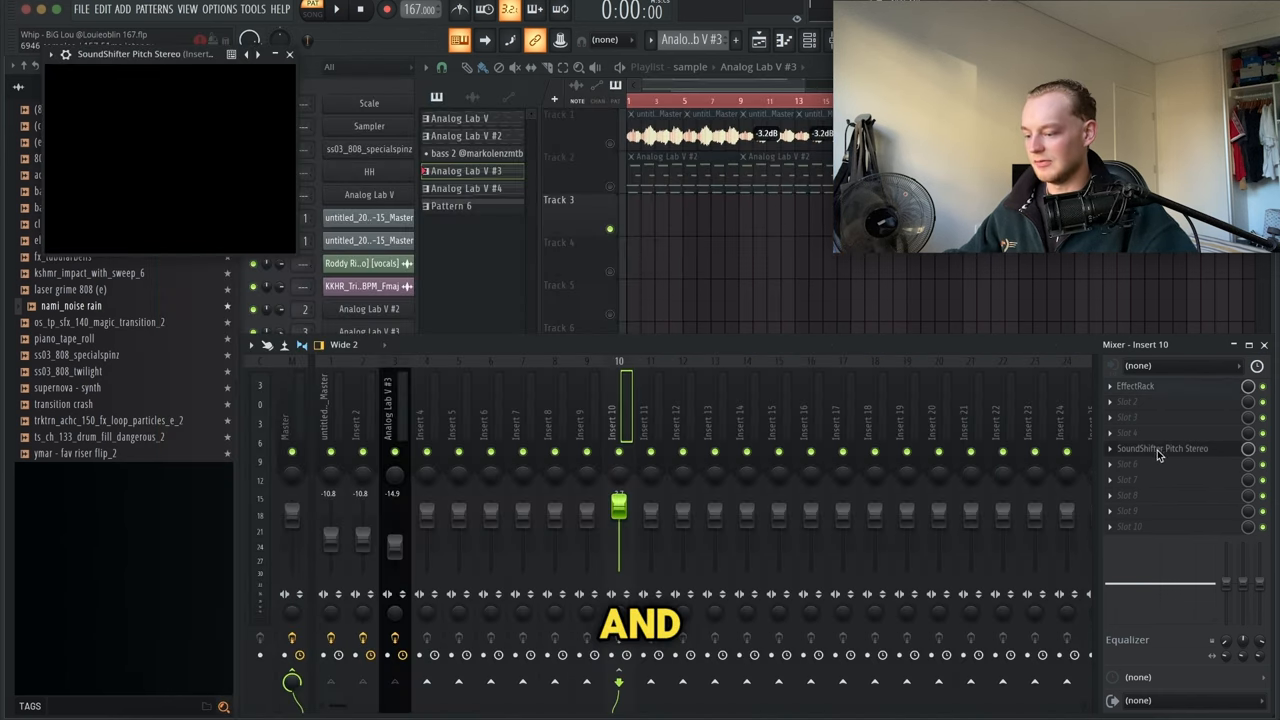
Open the SoundShifter Pitch Stereo window on insert 10 to view its transpose settings
left_click(1162, 448)
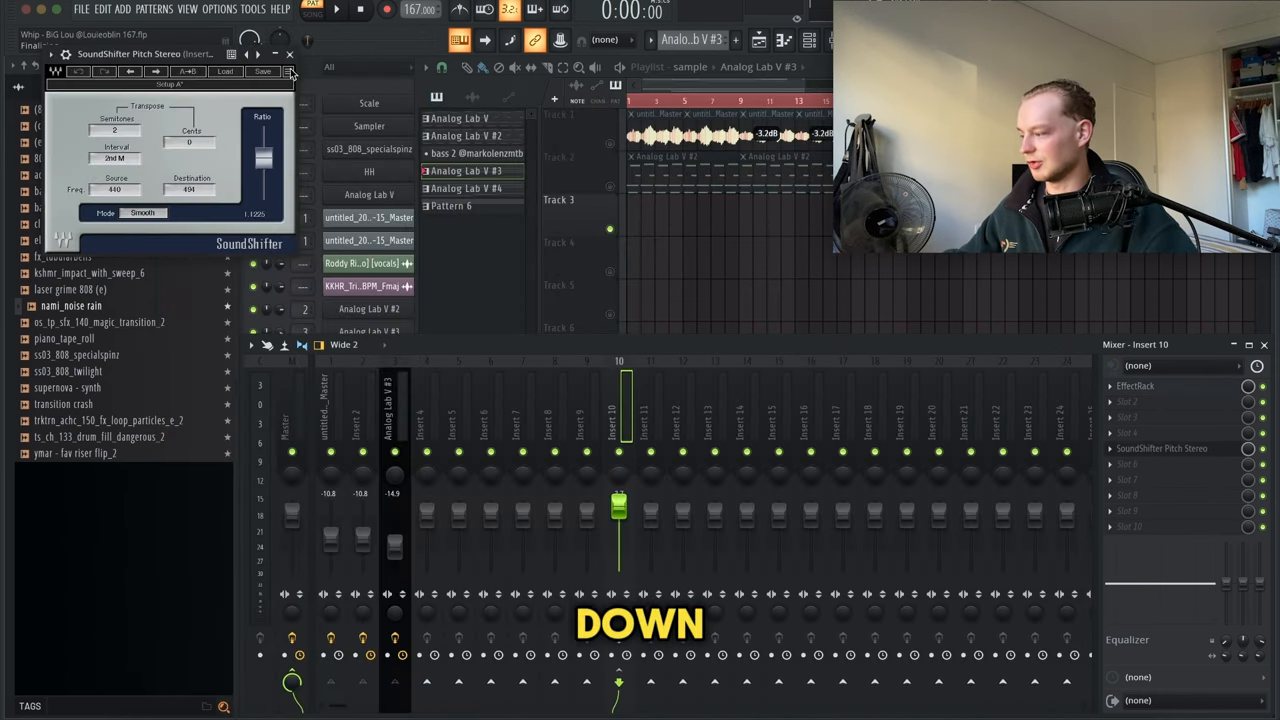